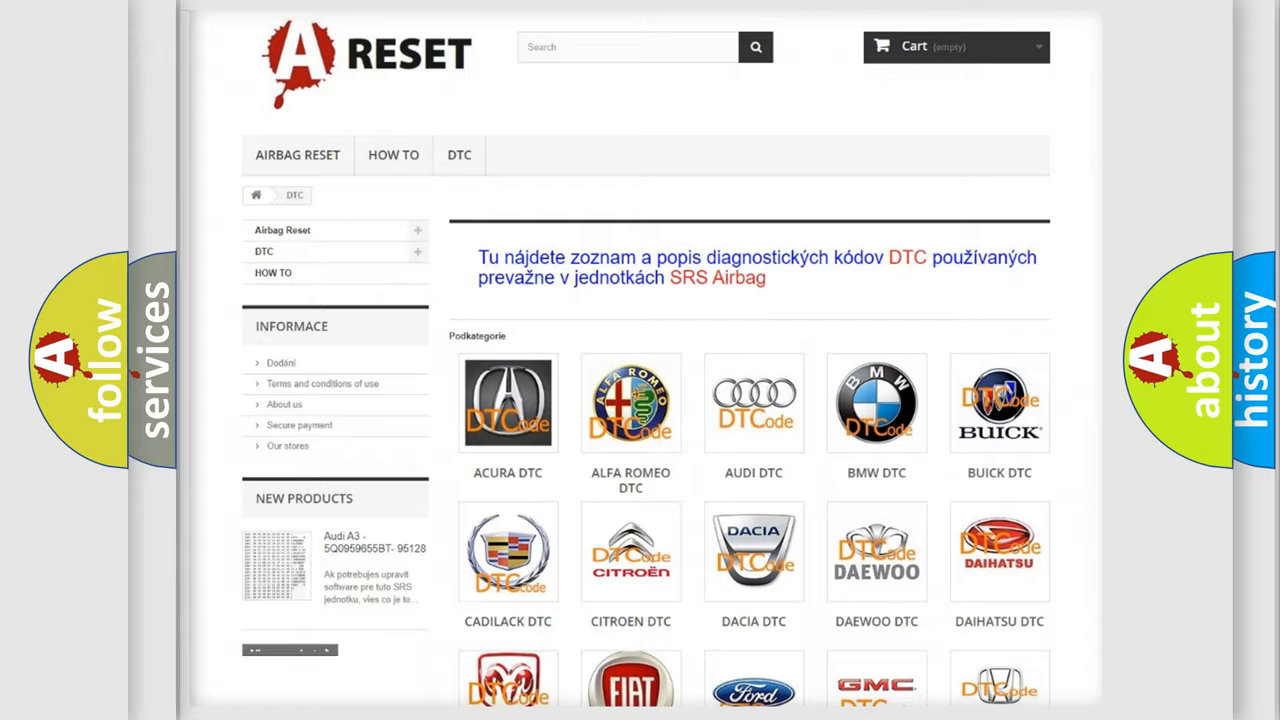
# - Open the FIAT DTC tile from the category grid and scroll its code list to the footer
pyautogui.scroll(-3)
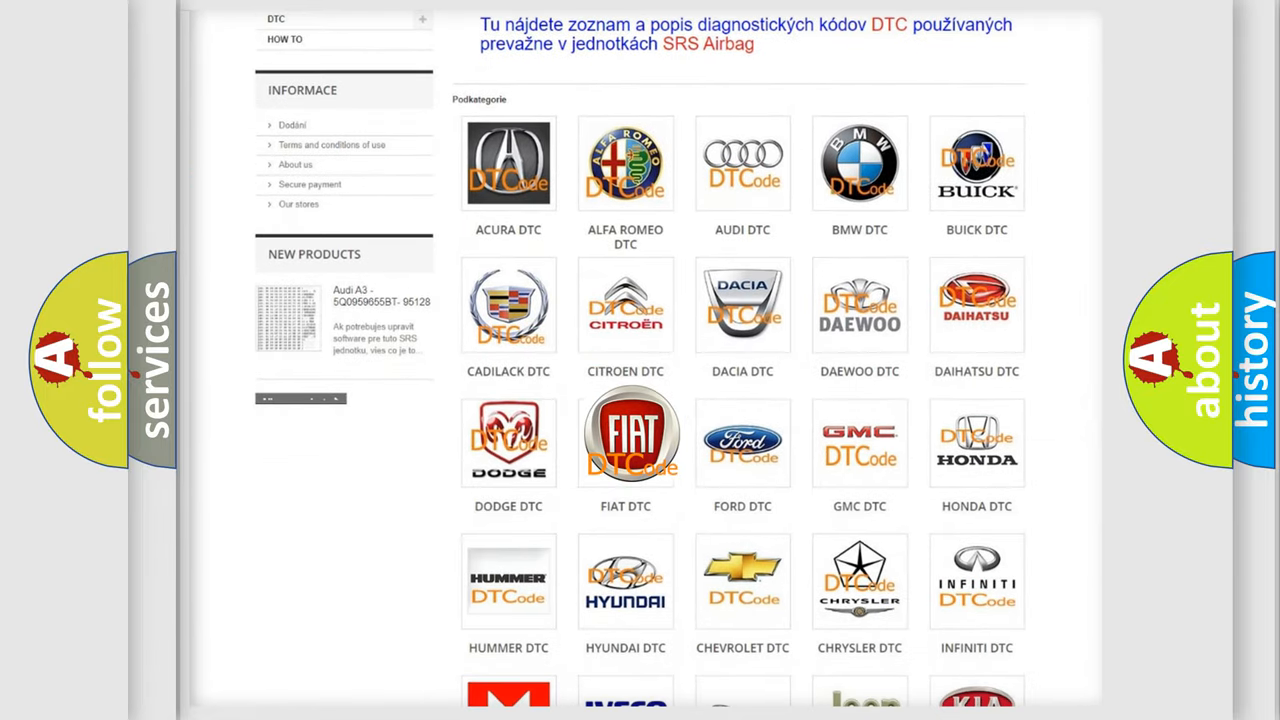
pyautogui.click(625, 440)
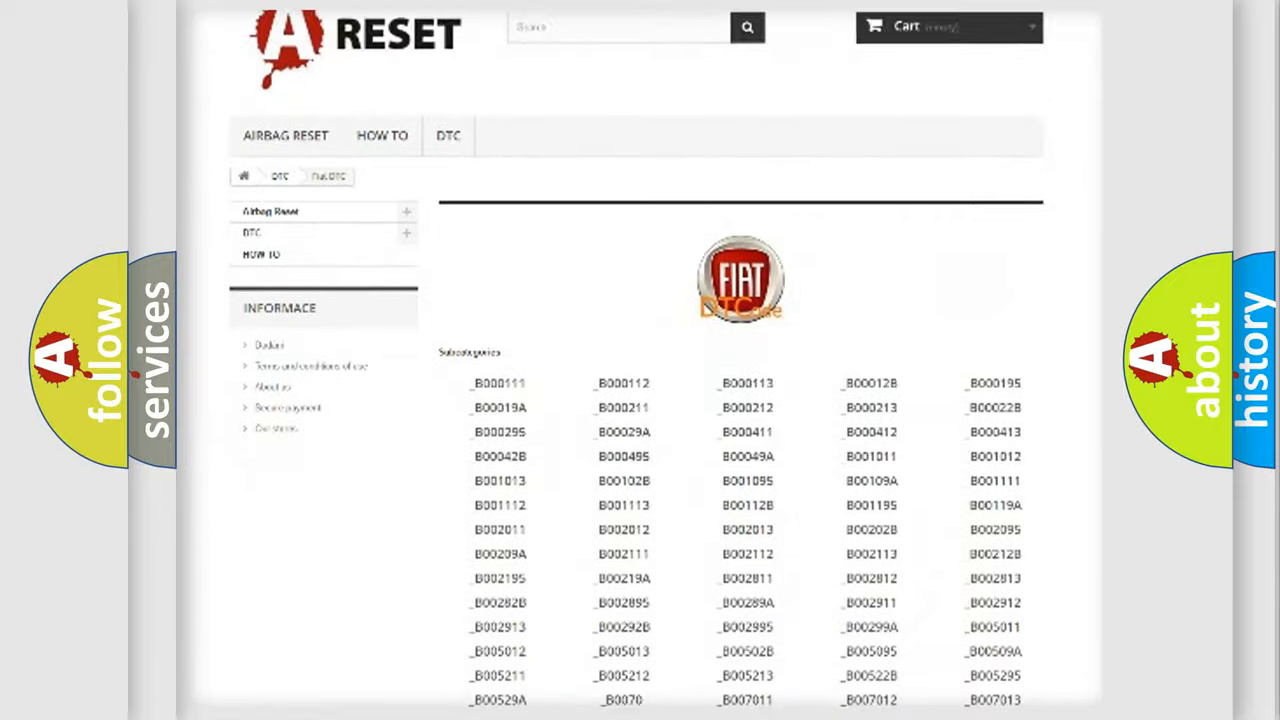
pyautogui.scroll(-3)
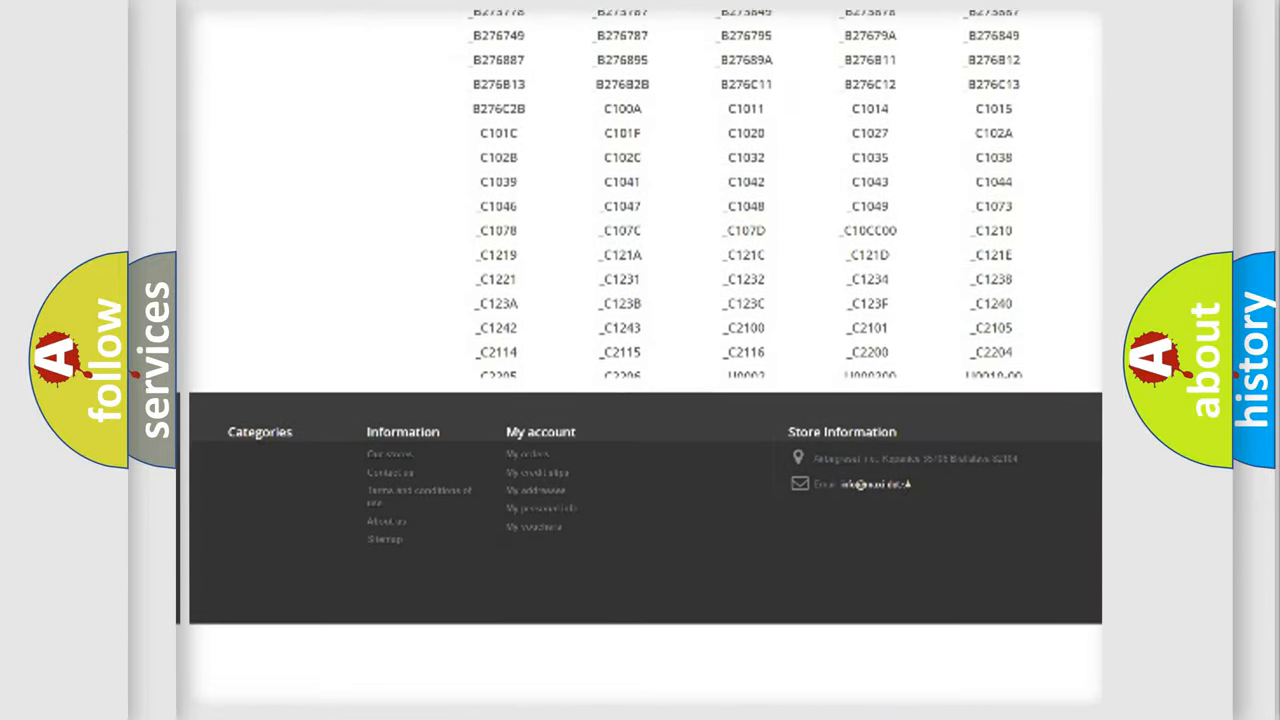